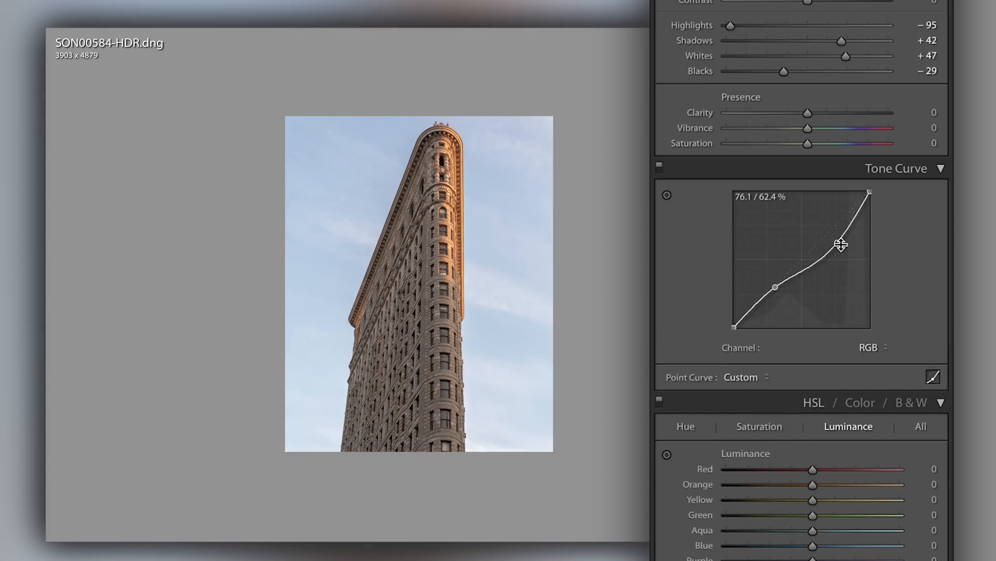
- Drag the tone curve point from about 76/62% down to 83/47% to darken the midtones
left_click_drag(842, 244, 839, 254)
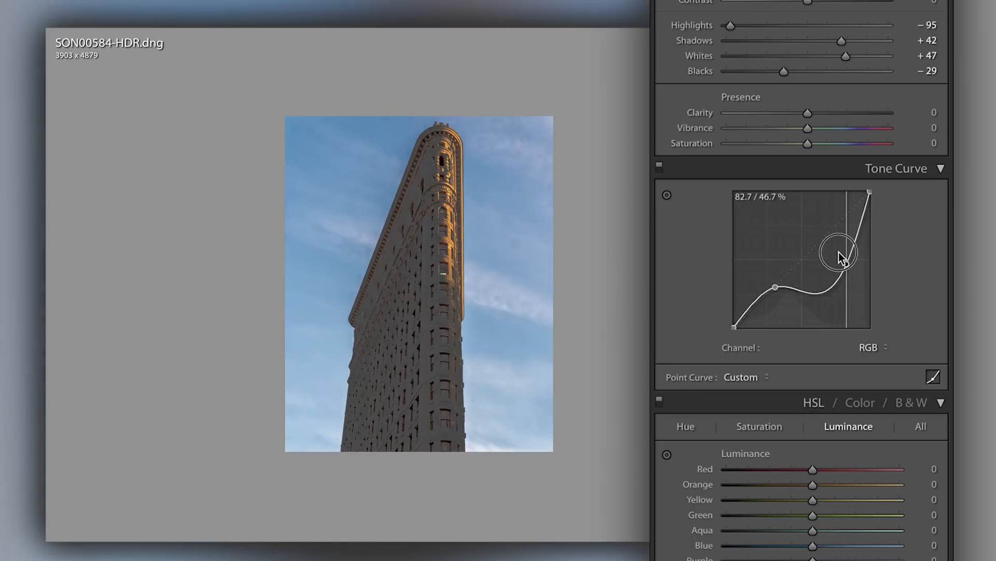